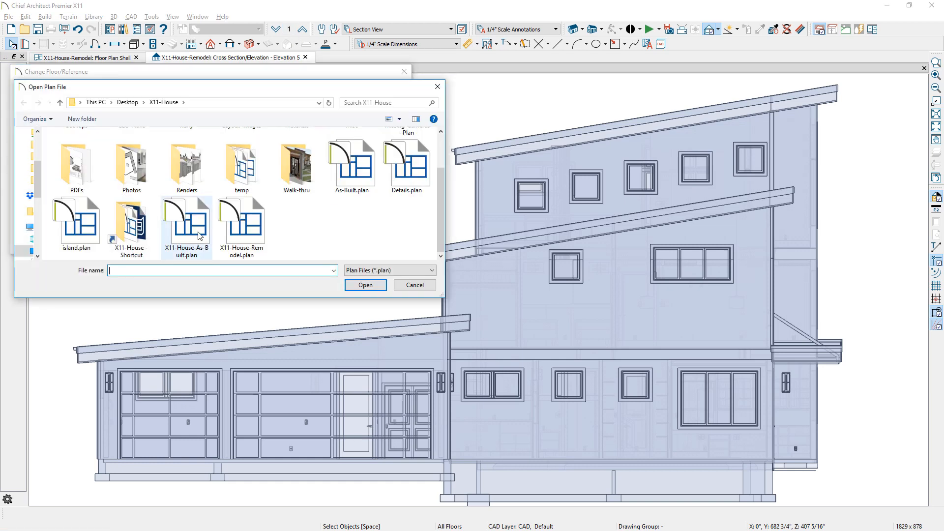
Reference X11-House-As-Built.plan with Standard rendering, orbit the as-built overview, then return to remodel Camera 36.
left_click(365, 285)
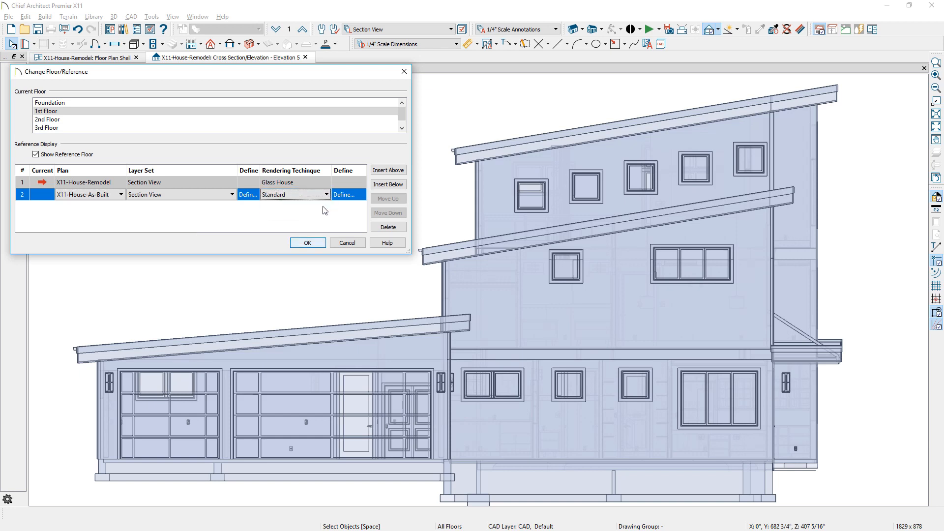
left_click(307, 242)
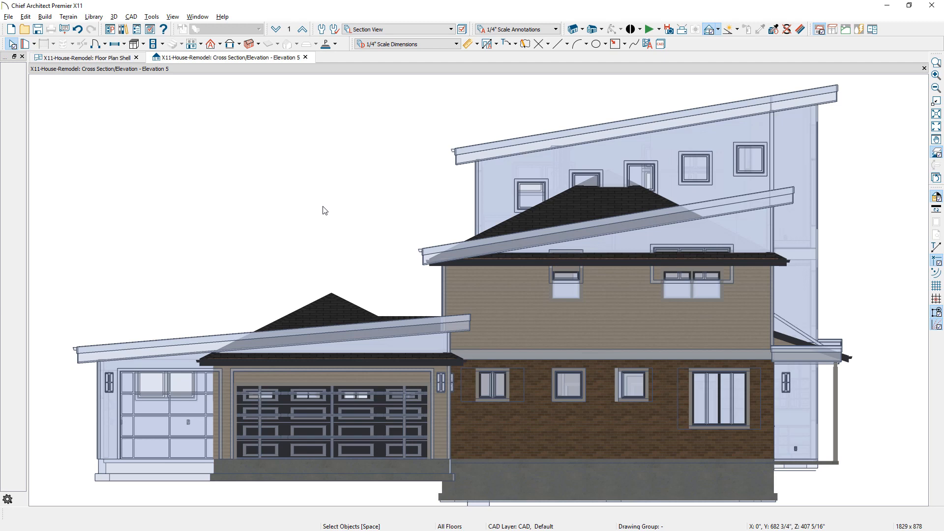
left_click(571, 57)
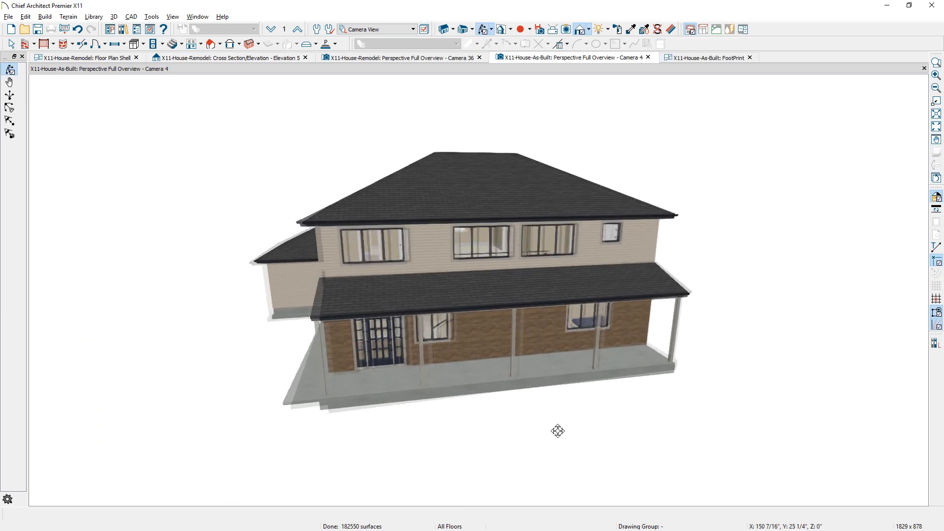
left_click_drag(557, 431, 594, 428)
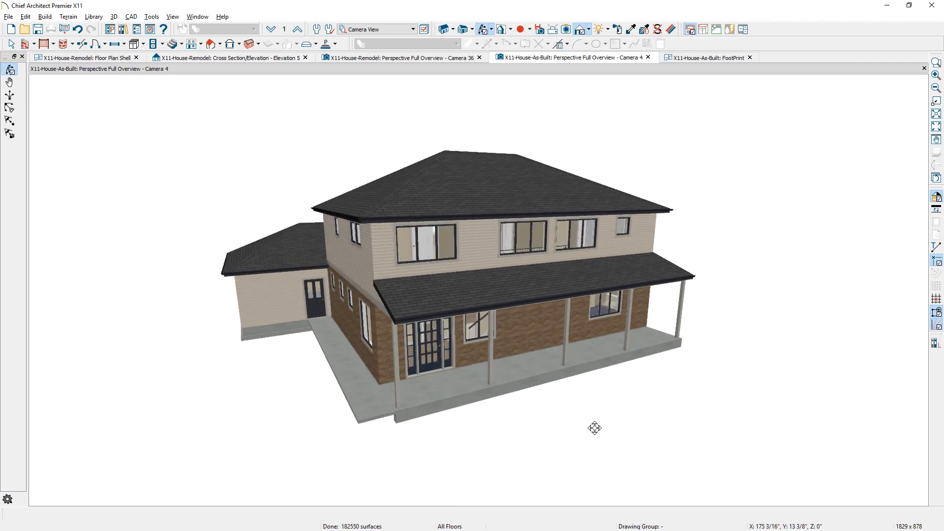
left_click(400, 57)
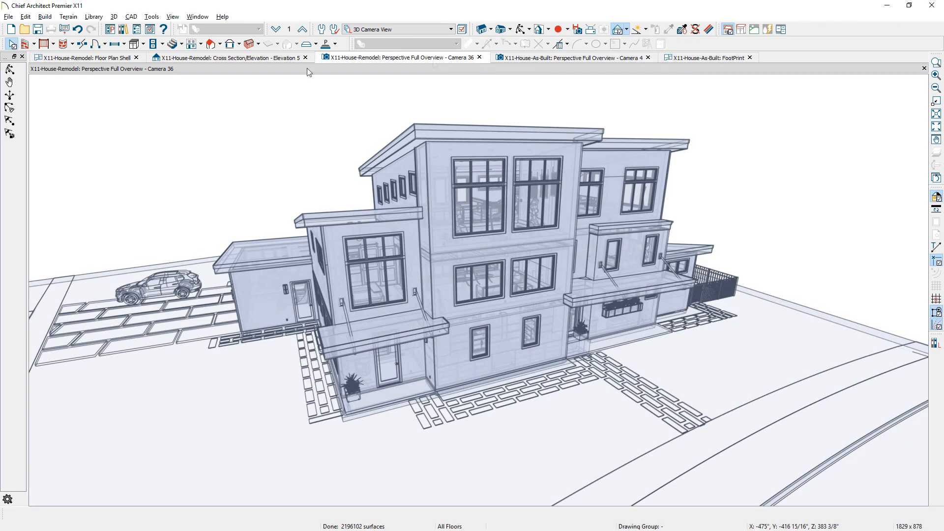
mouse_move(292, 37)
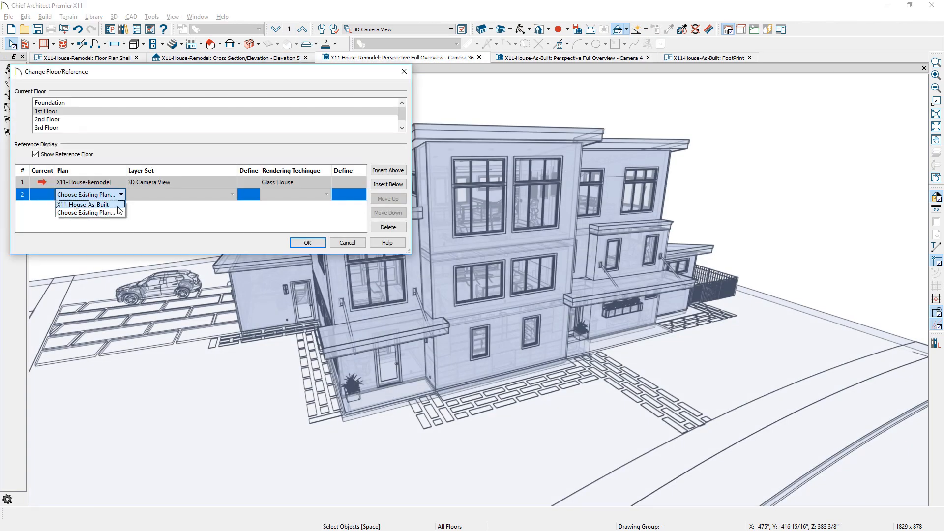
Set row 2 reference to X11-House-As-Built with Glass House Reference rendering, then orbit the combined model.
left_click(82, 204)
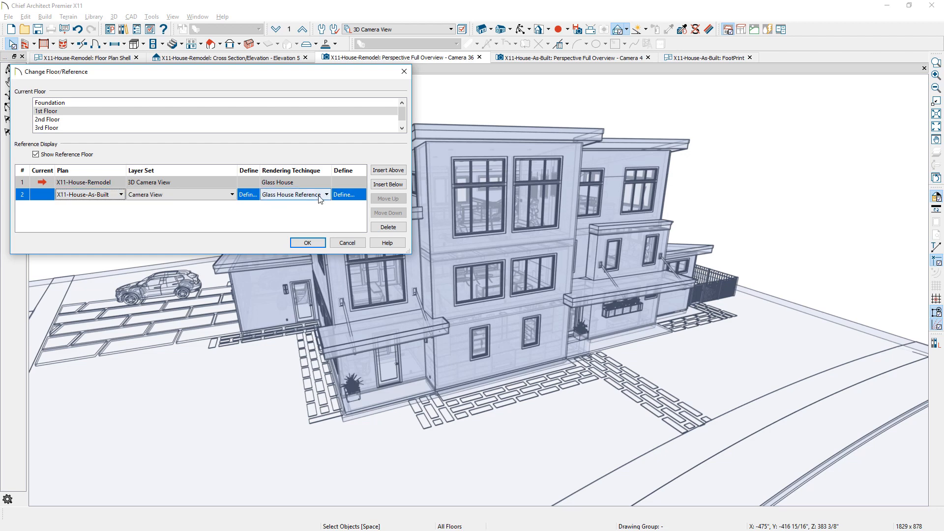
left_click(307, 243)
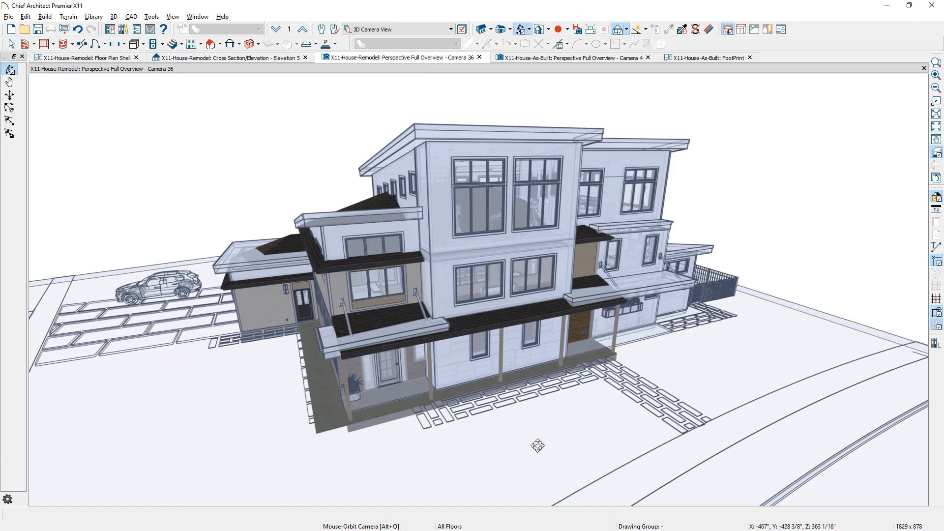
left_click_drag(537, 446, 566, 440)
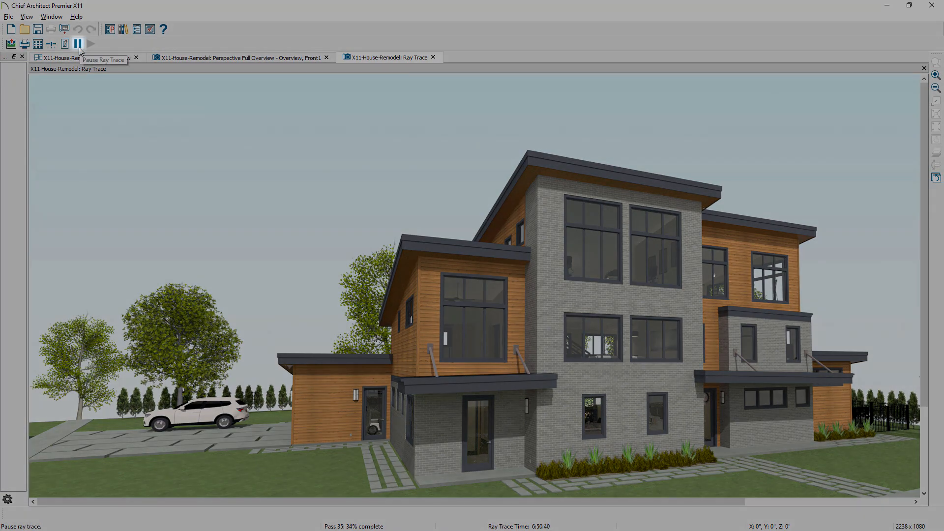
Pause the remodel's running ray trace from the Ray Trace toolbar.
left_click(77, 44)
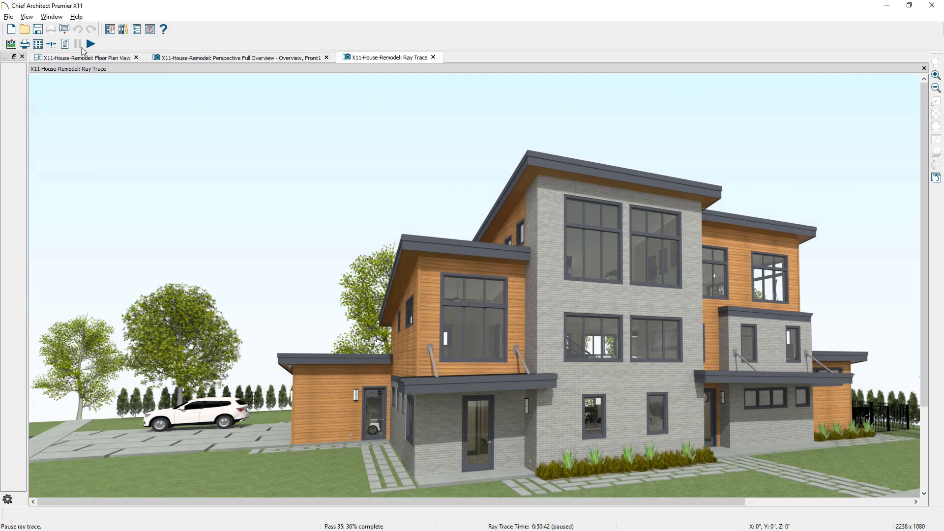